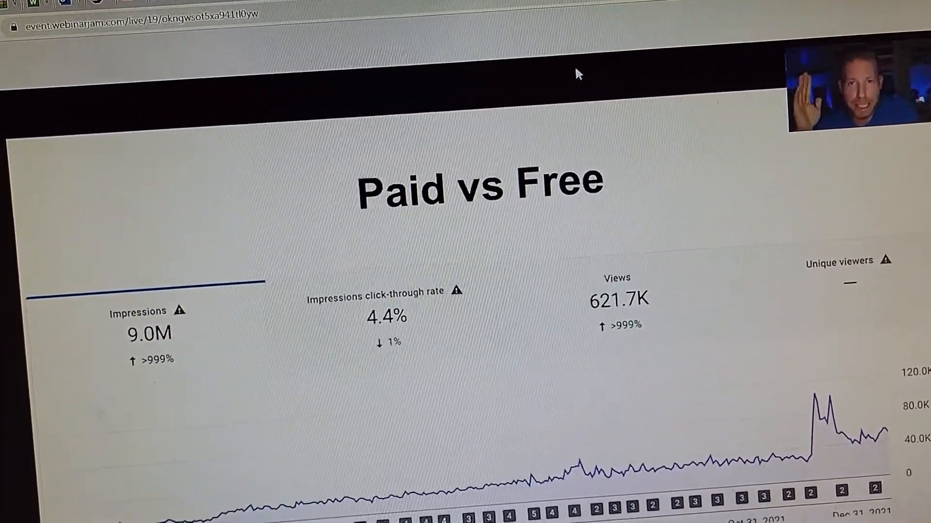
# Step: View the page source of the live webinar page from its right-click menu
pyautogui.rightClick(579, 75)
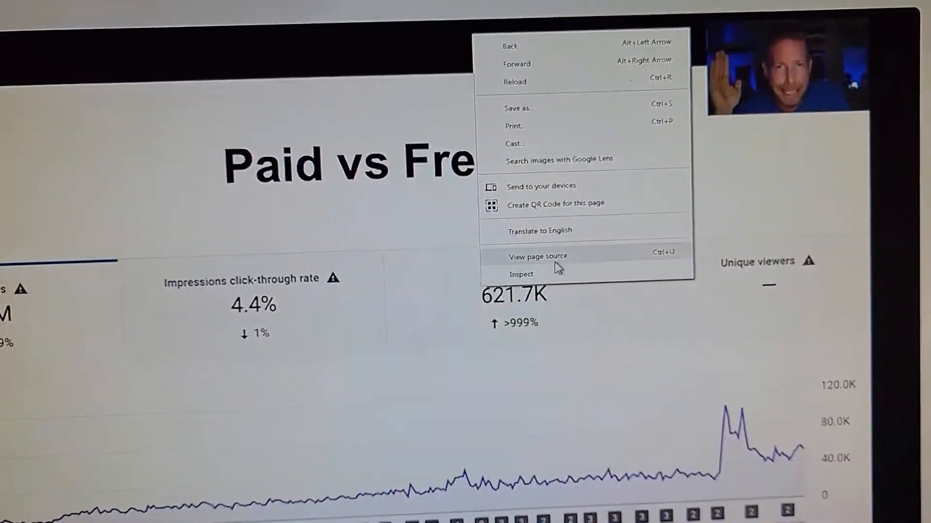
pyautogui.click(537, 257)
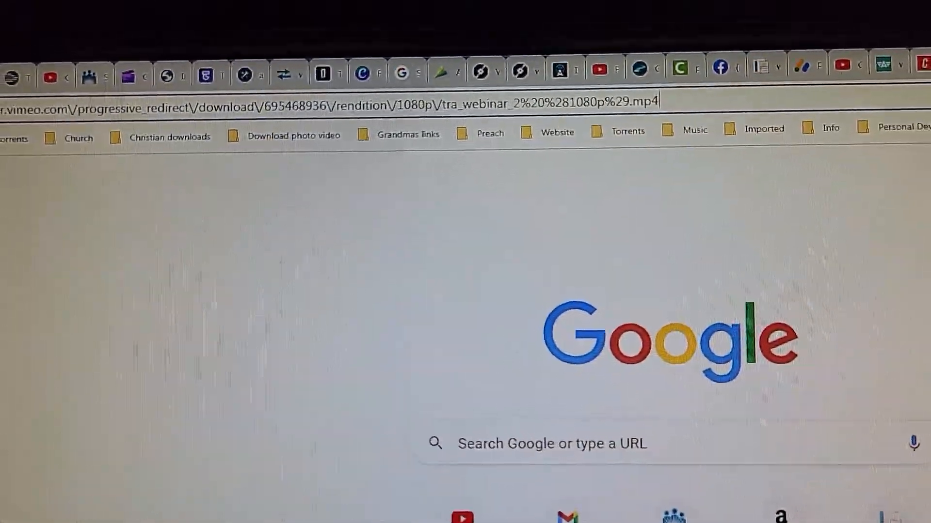
# Step: Load player.vimeo.com/video/695468936 to show the TRA Webinar 2 player page
pyautogui.press('Enter')
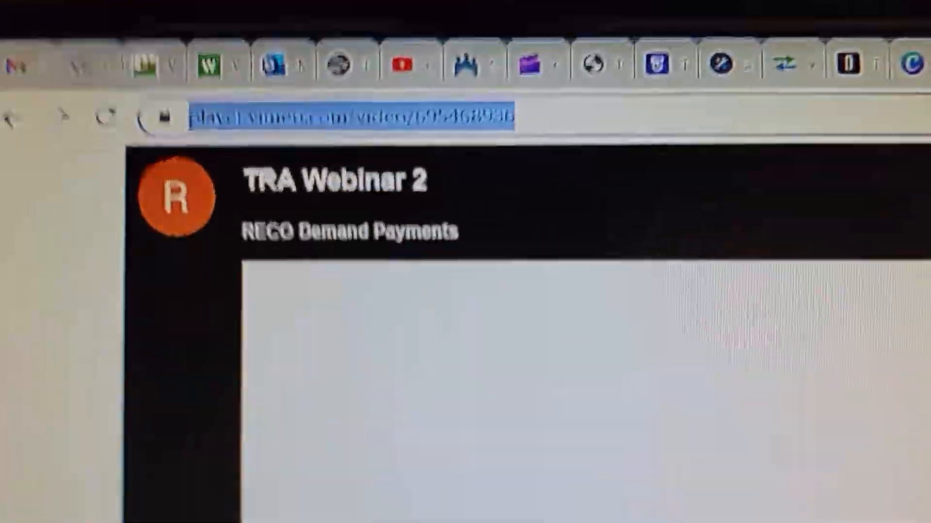